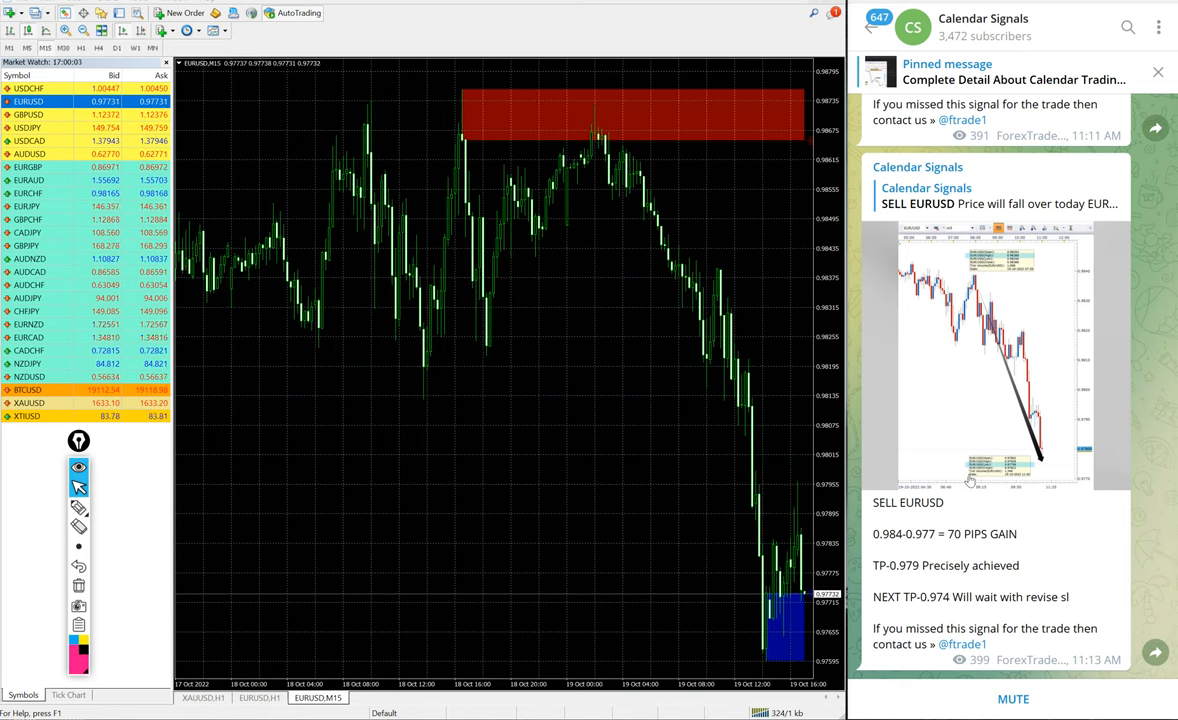
- Scroll back to the October 19 signals and bring up the Calendar Signals channel info page
{"action": "scroll", "scroll_direction": "up", "scroll_amount": 3}
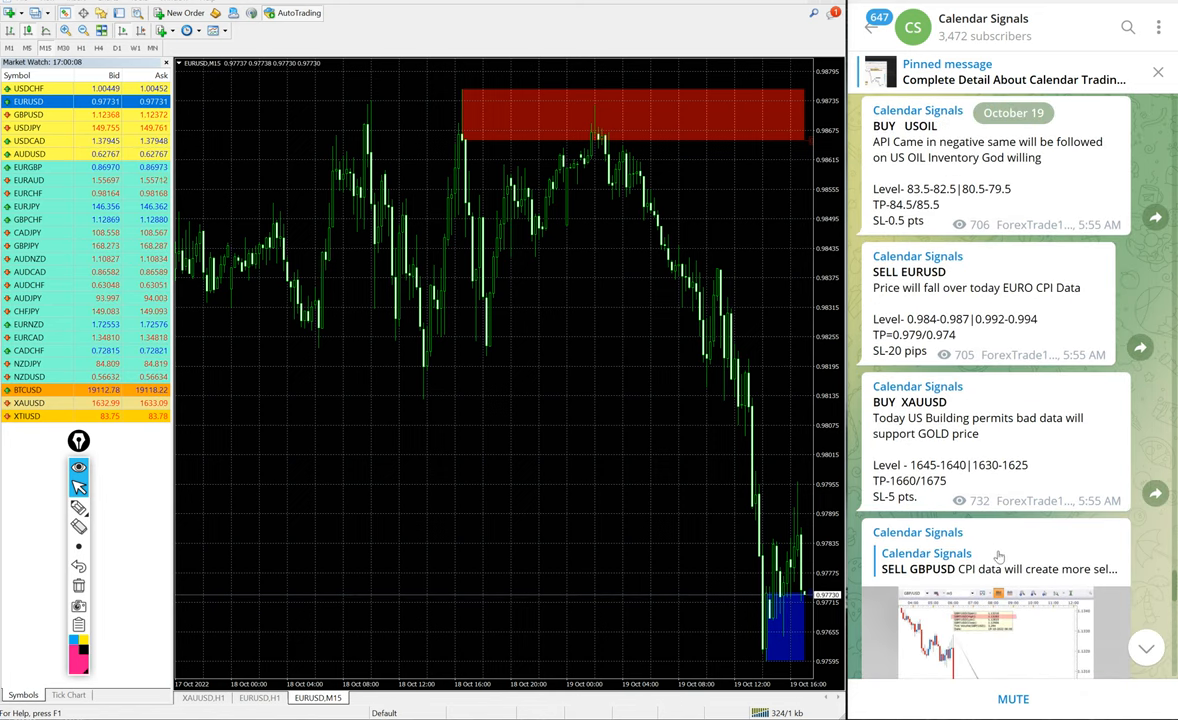
{"action": "scroll", "scroll_direction": "up", "scroll_amount": 3}
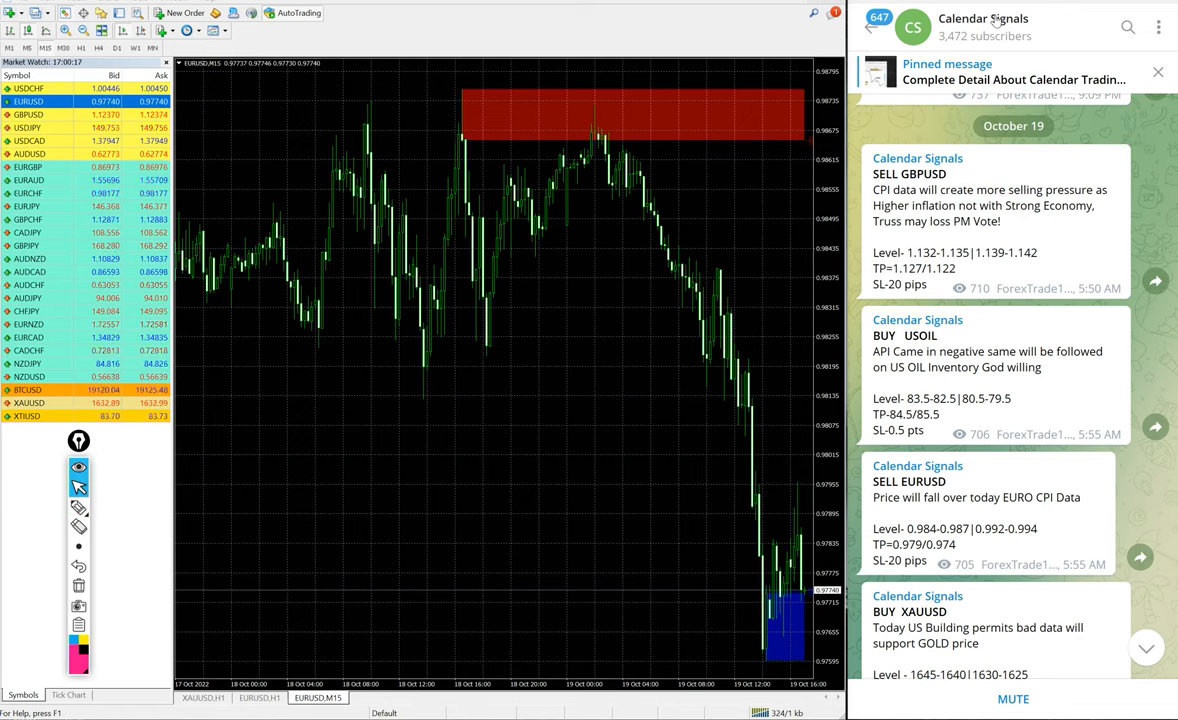
{"action": "left_click", "coordinate": [983, 26]}
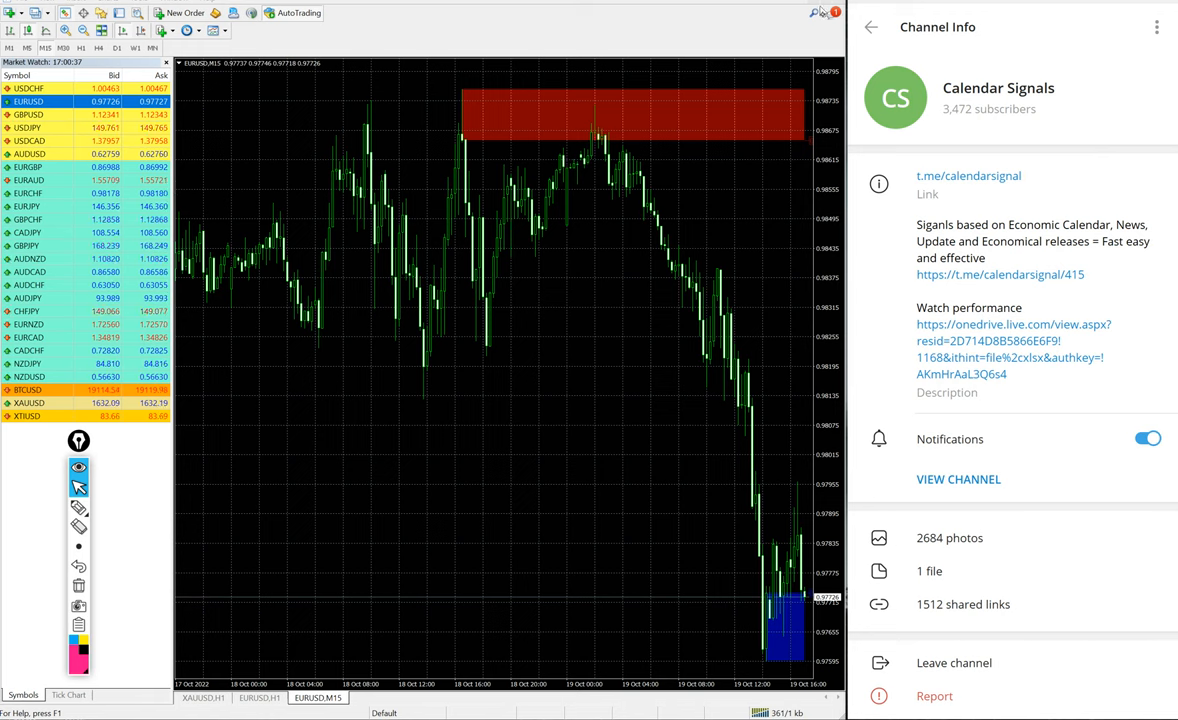
- Return from channel info to the October 19 GBPUSD, USOIL, EURUSD and XAUUSD signal messages
{"action": "left_click", "coordinate": [958, 479]}
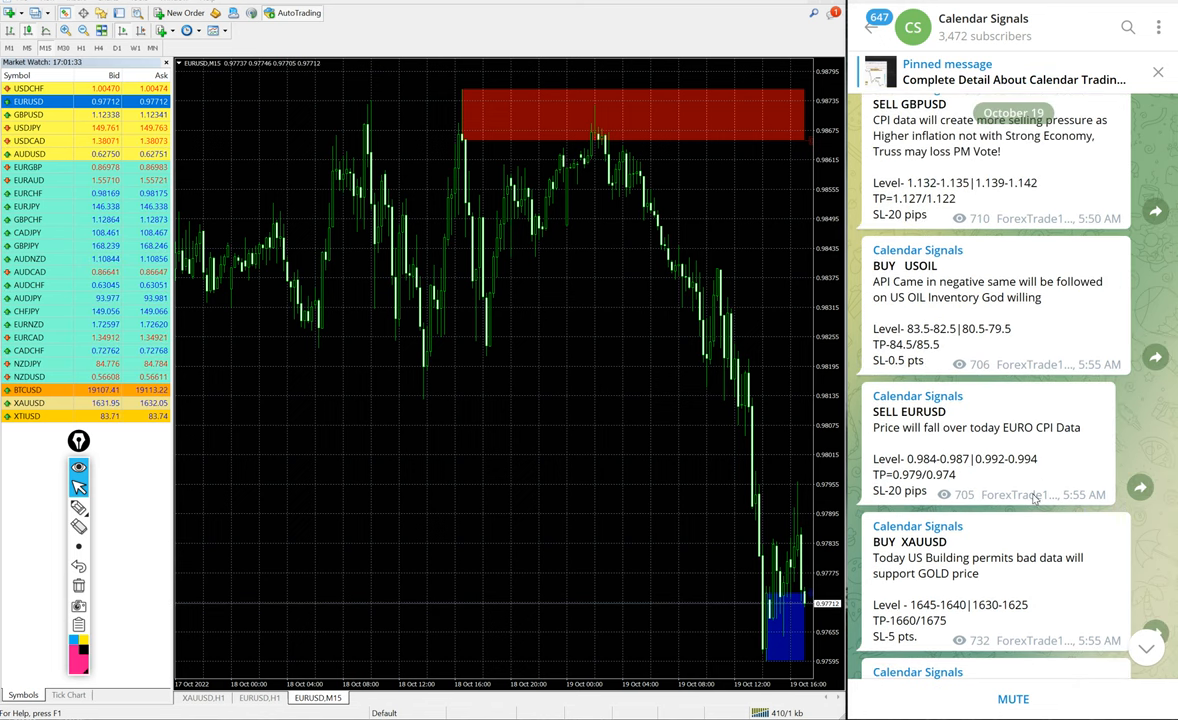
- Trace the EURUSD rise into the red zone and the drop with pink freehand arrows and notes
{"action": "scroll", "scroll_direction": "up", "scroll_amount": 3}
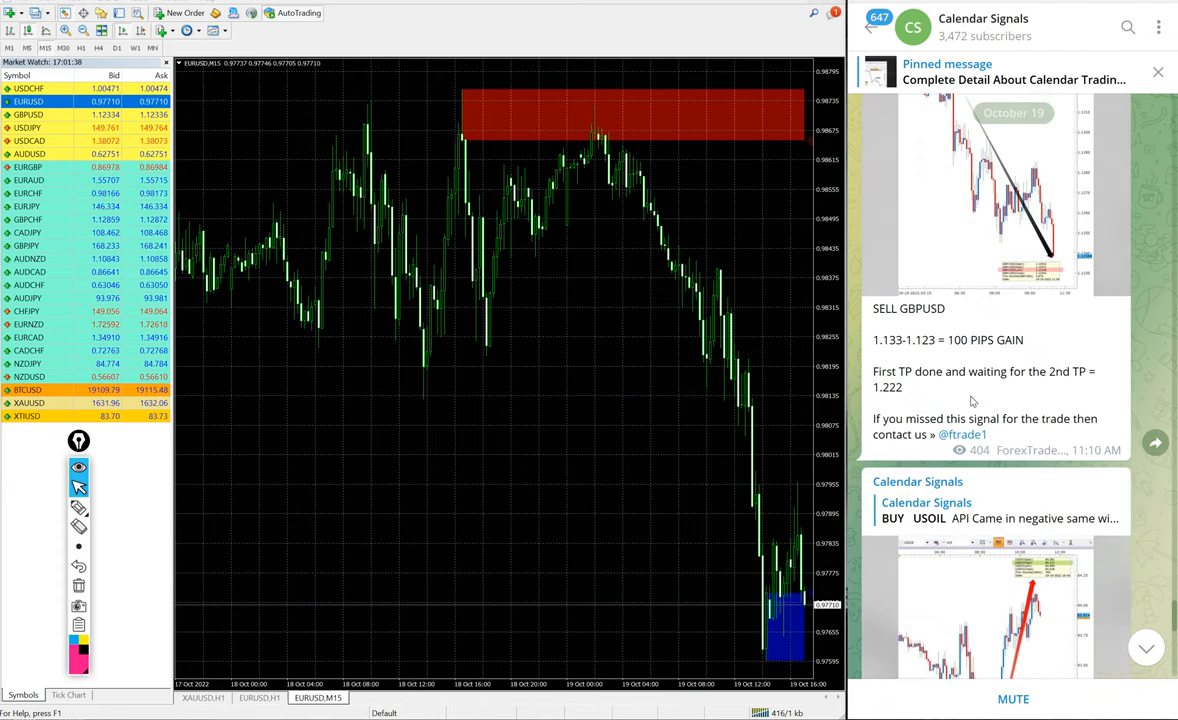
{"action": "scroll", "scroll_direction": "down", "scroll_amount": 3}
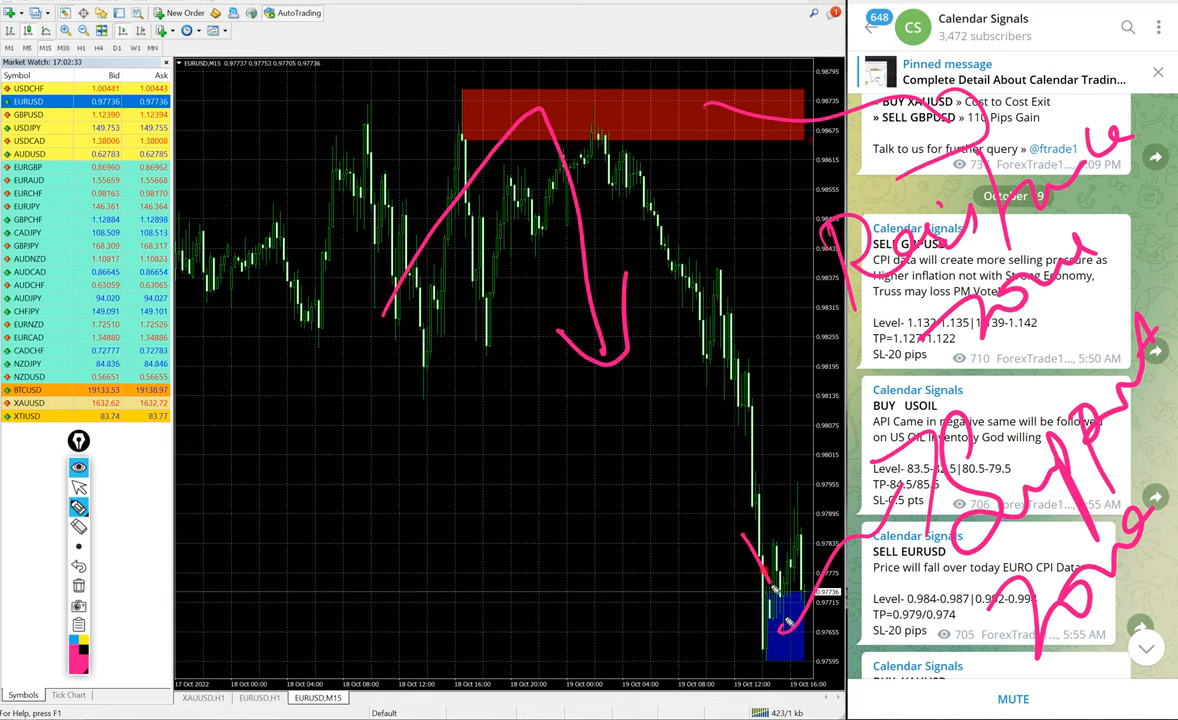
- Clear the pink sketches and scroll Telegram to the SELL EURUSD 70-pip gain result post
{"action": "left_click_drag", "start_coordinate": [780, 600], "coordinate": [810, 370]}
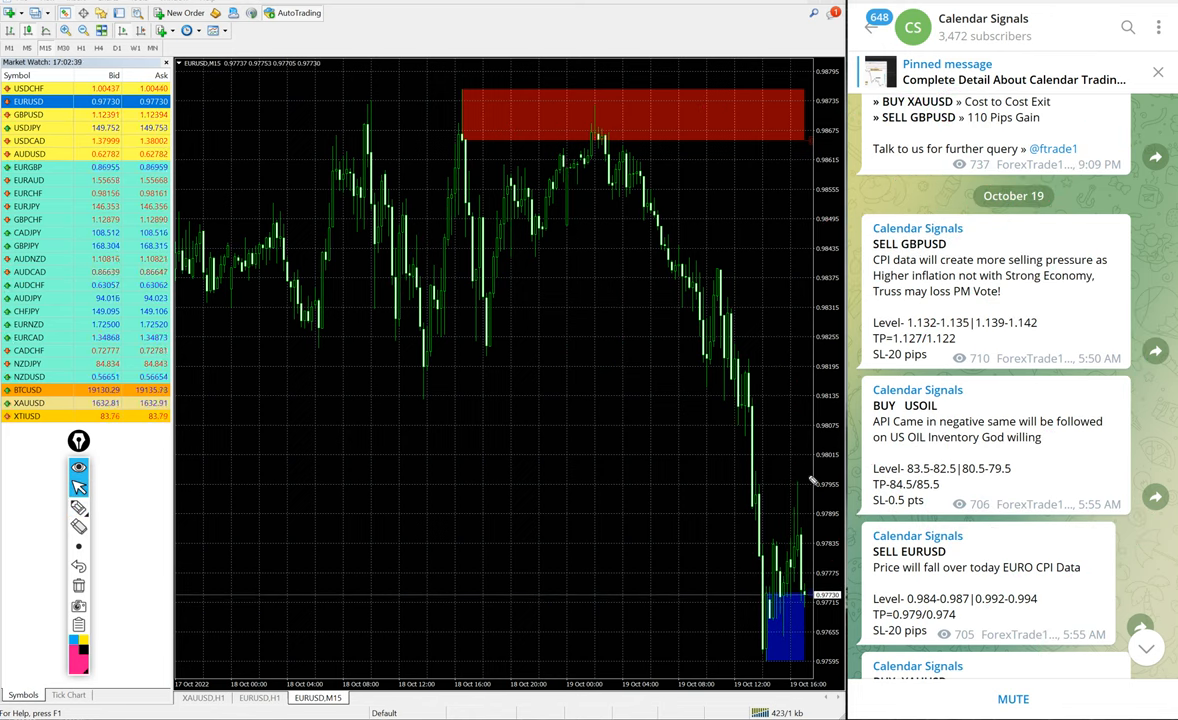
{"action": "mouse_move", "coordinate": [793, 300]}
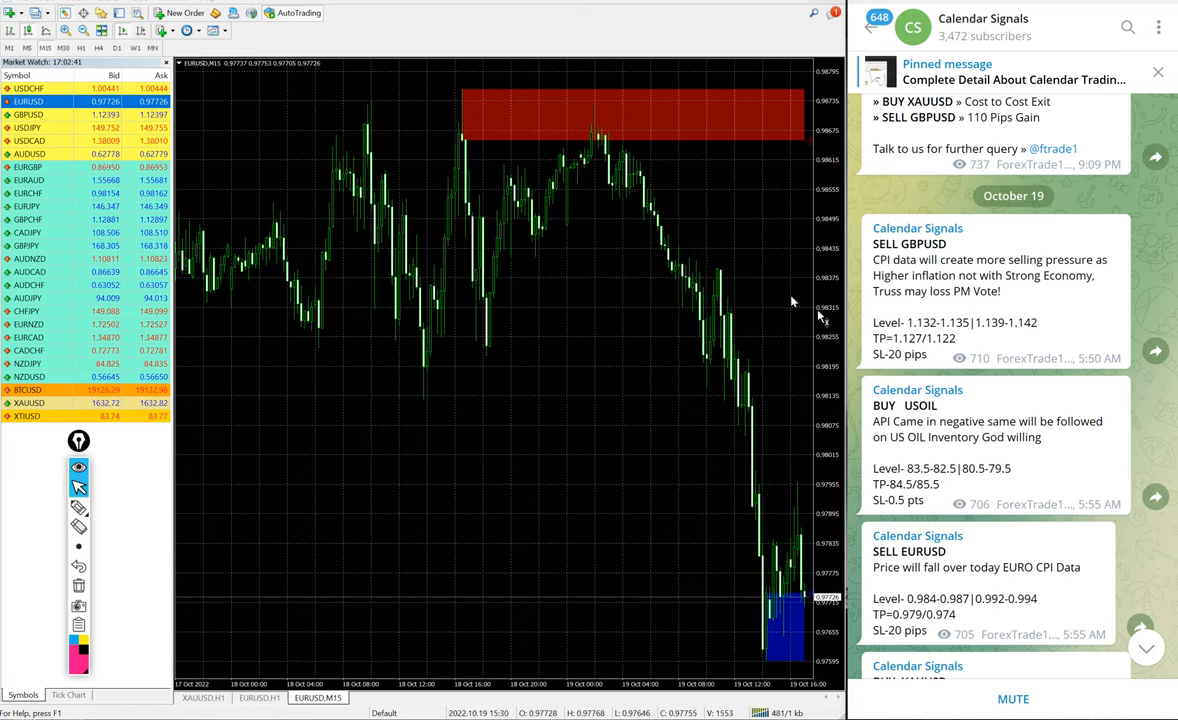
{"action": "scroll", "scroll_direction": "down", "scroll_amount": 3}
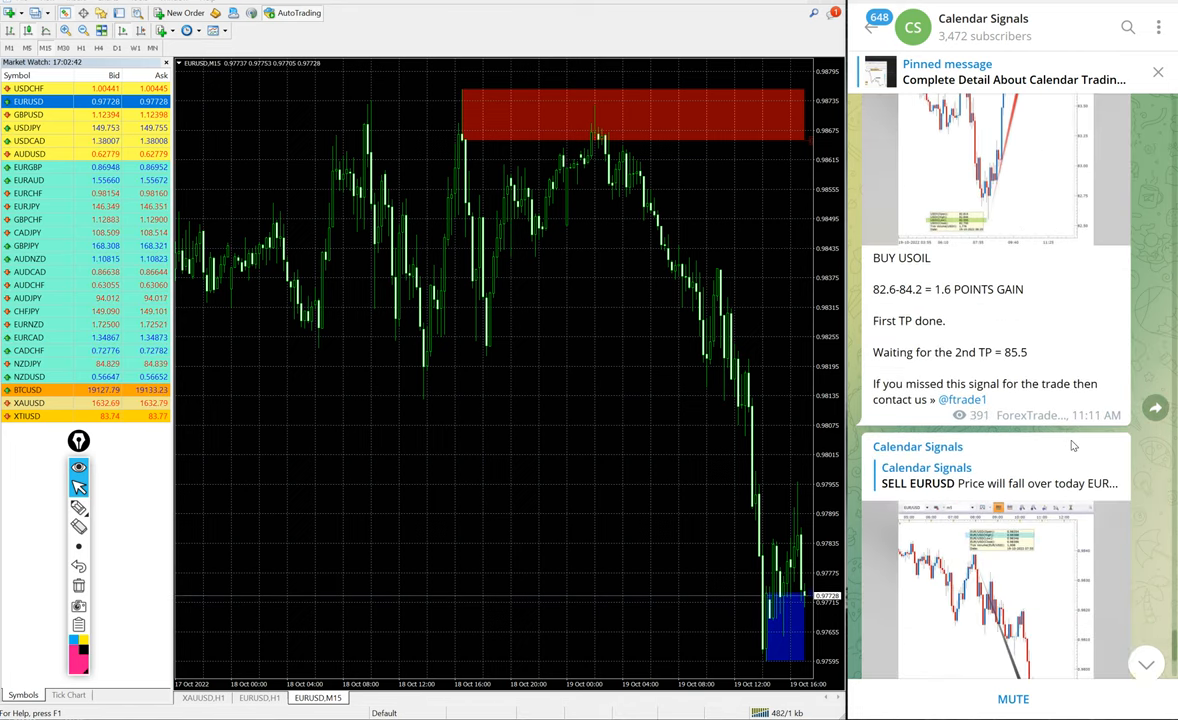
{"action": "scroll", "scroll_direction": "down", "scroll_amount": 3}
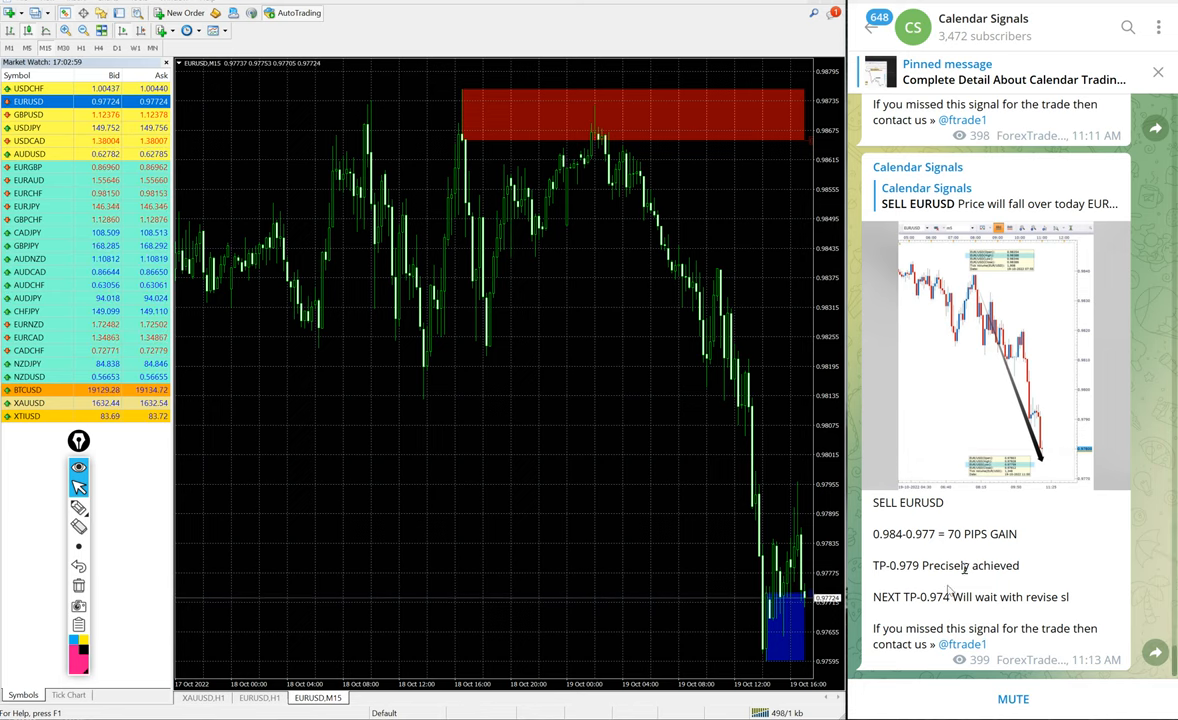
{"action": "scroll", "scroll_direction": "up", "scroll_amount": 3}
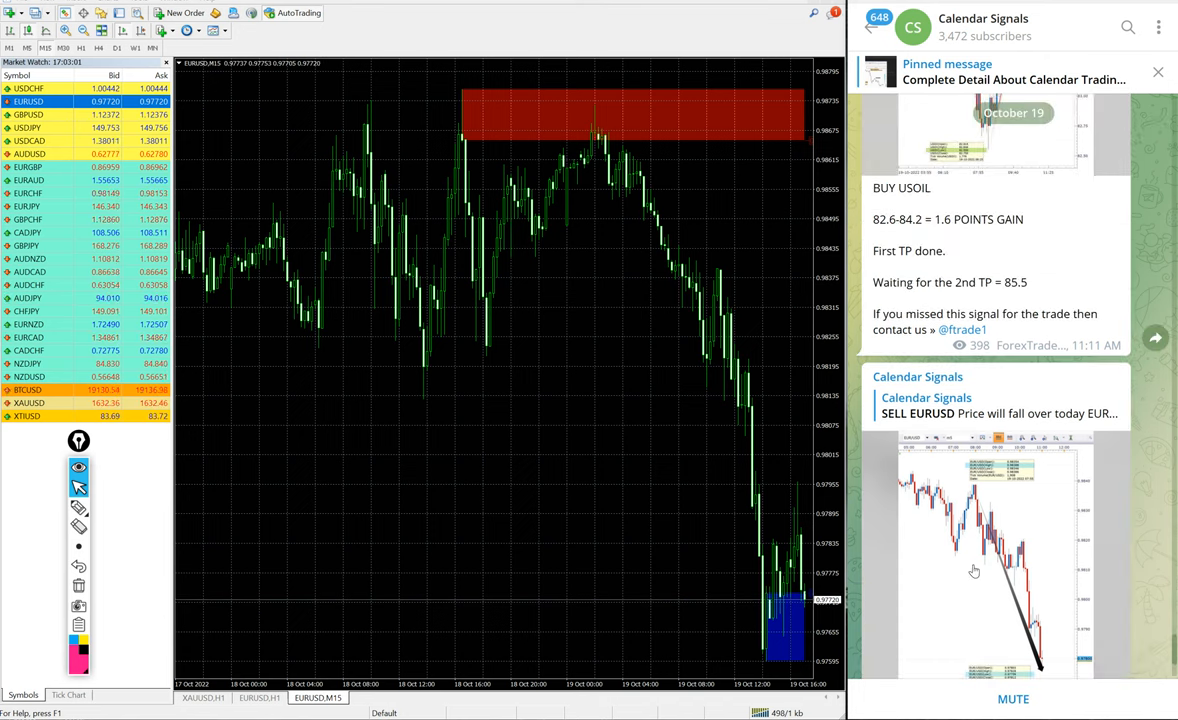
{"action": "scroll", "scroll_direction": "down", "scroll_amount": 3}
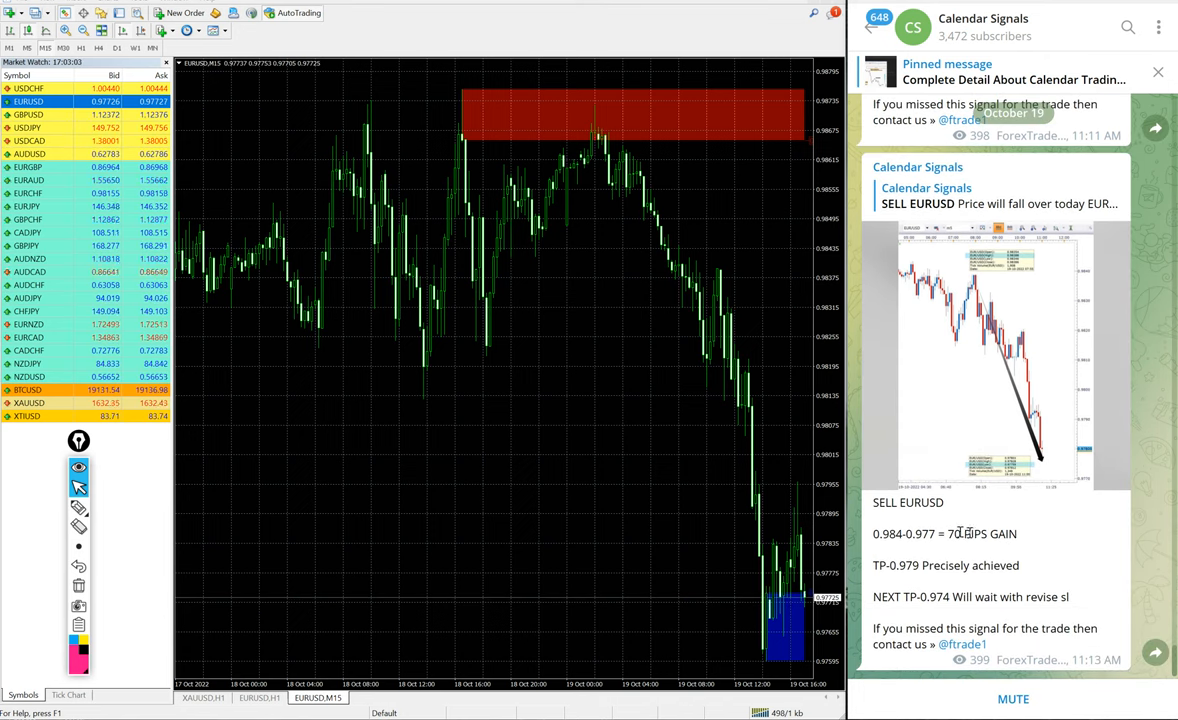
{"action": "mouse_move", "coordinate": [539, 227]}
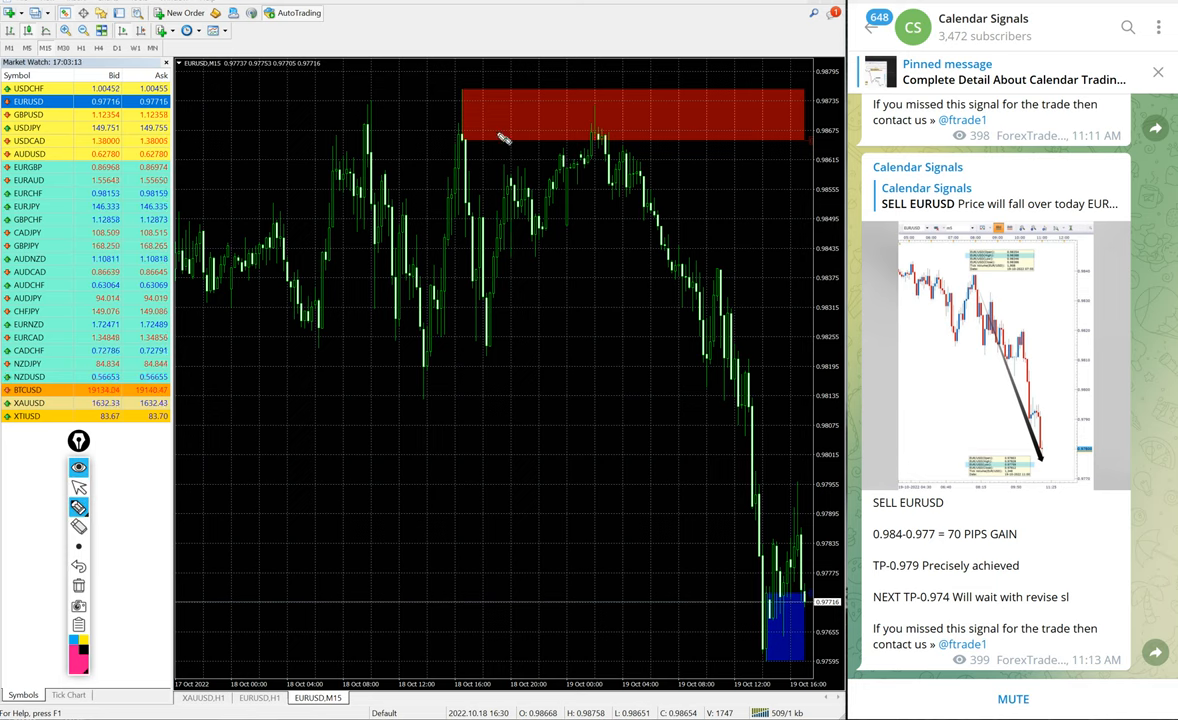
{"action": "left_click_drag", "start_coordinate": [505, 120], "coordinate": [680, 540]}
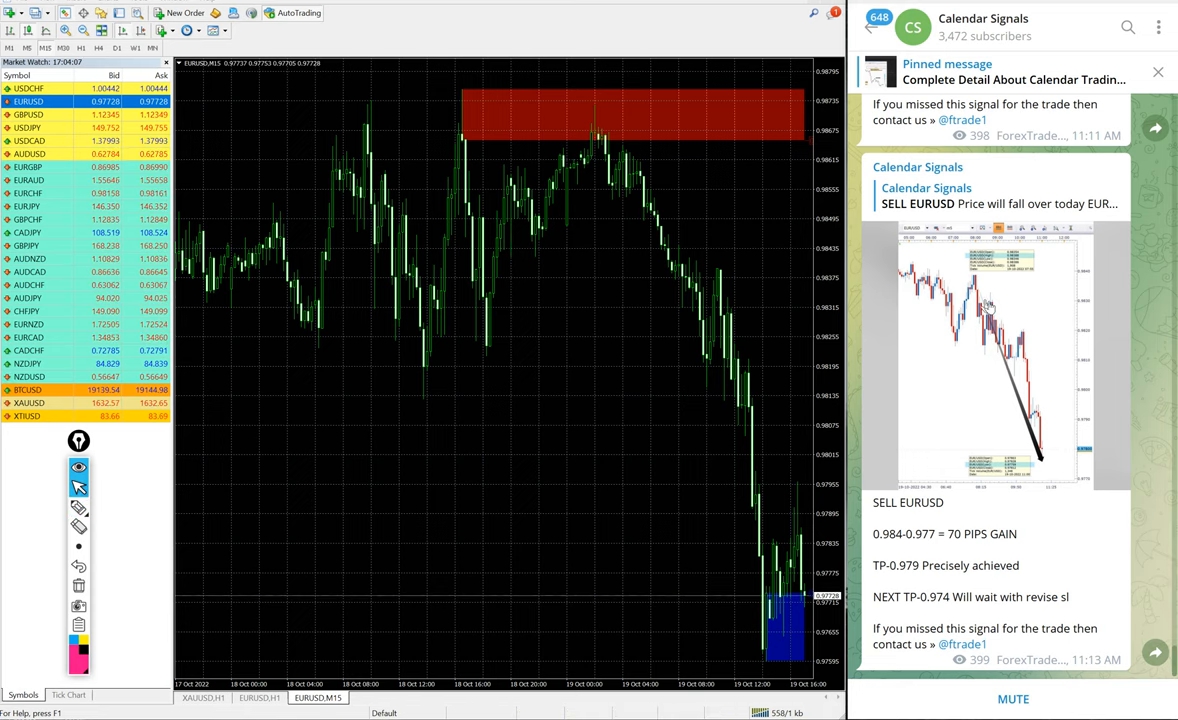
- Mark the 82.6 BUY USOIL entry on the XTIUSD M15 chart beside the 1.6-point gain post
{"action": "scroll", "scroll_direction": "up", "scroll_amount": 3}
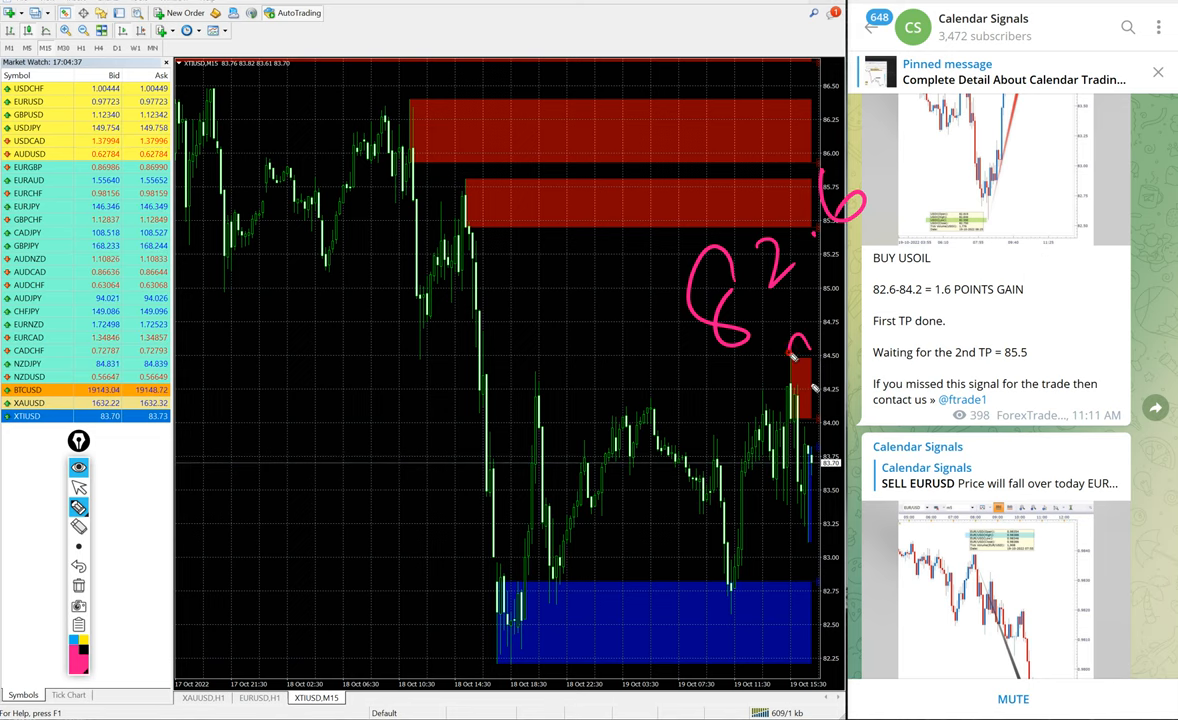
{"action": "left_click_drag", "start_coordinate": [800, 360], "coordinate": [840, 400]}
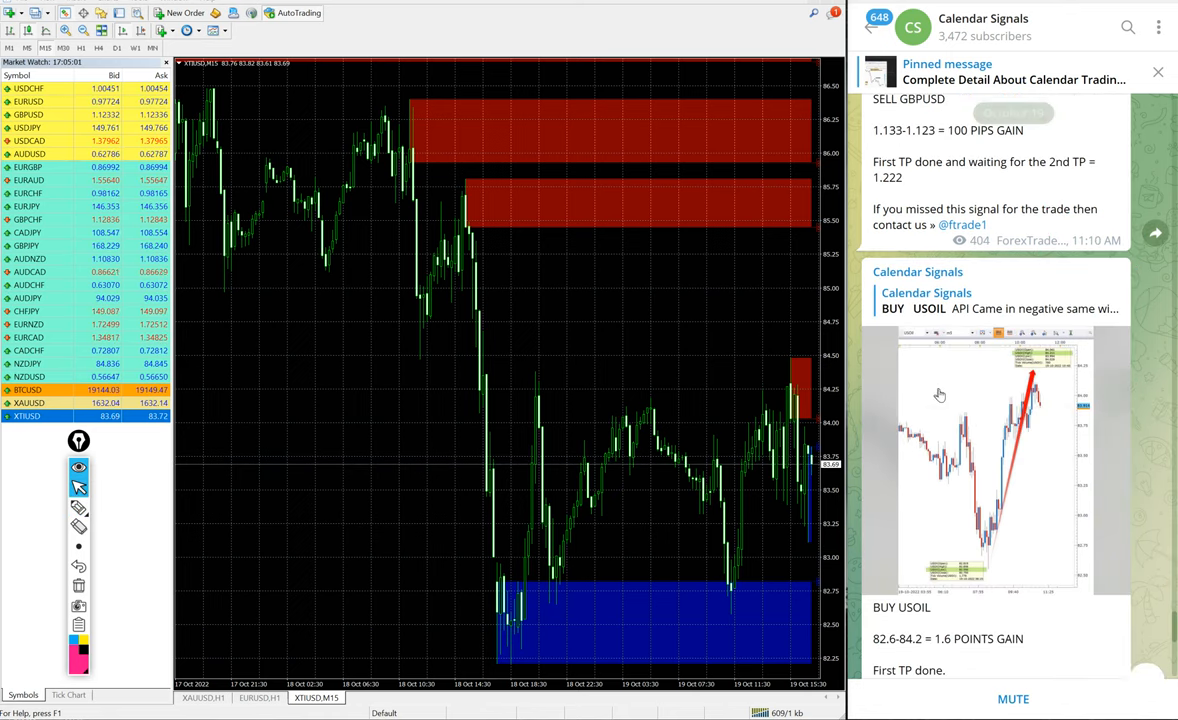
{"action": "scroll", "scroll_direction": "up", "scroll_amount": 3}
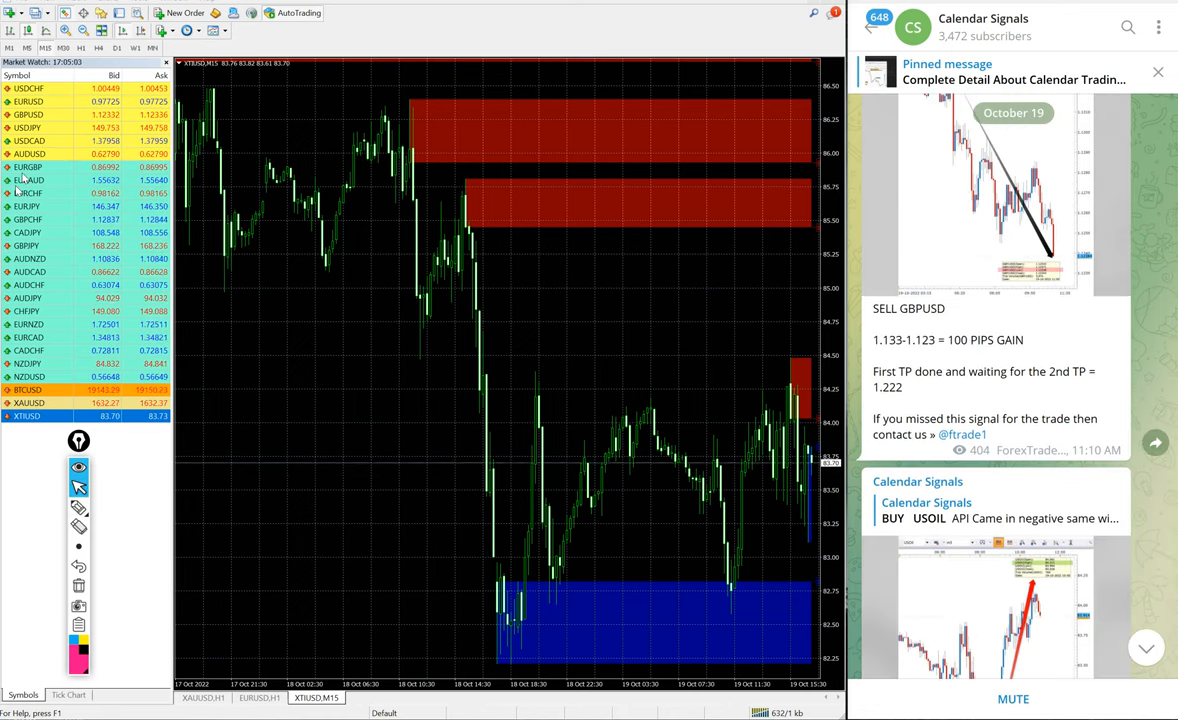
{"action": "left_click", "coordinate": [28, 114]}
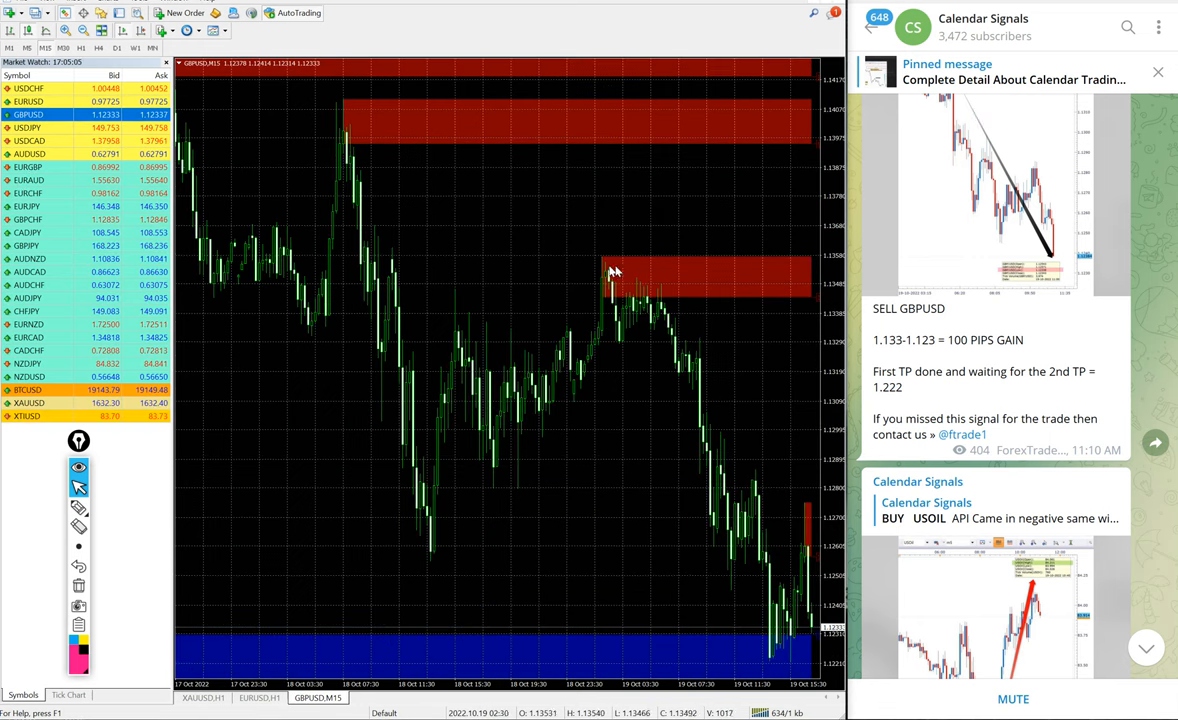
{"action": "scroll", "scroll_direction": "up", "scroll_amount": 3}
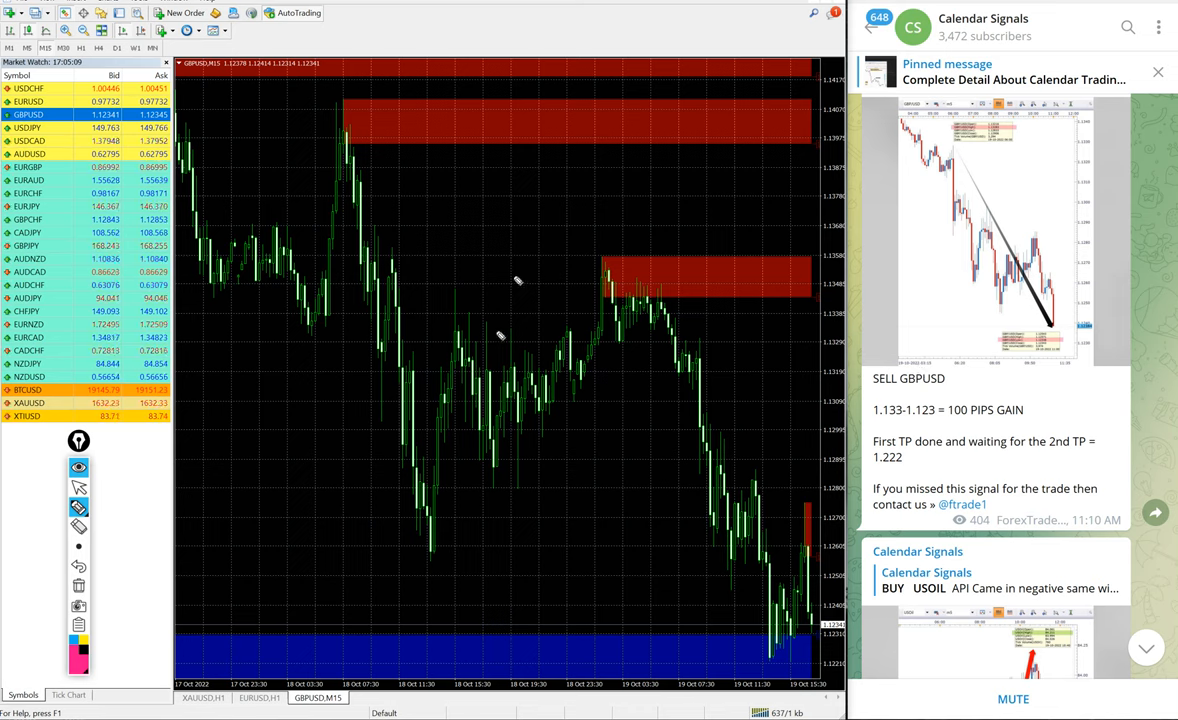
{"action": "left_click_drag", "start_coordinate": [513, 218], "coordinate": [700, 650]}
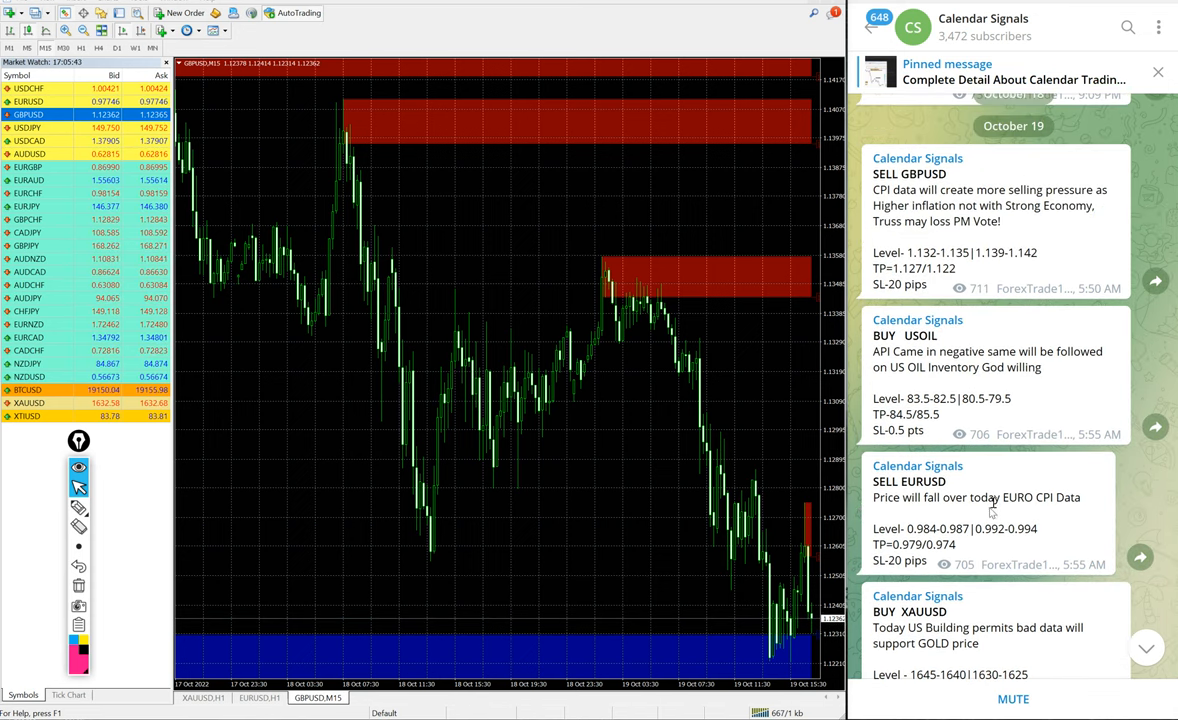
- Scroll to the BUY XAUUSD post and circle its 1630-1625 entry level in pink
{"action": "scroll", "scroll_direction": "down", "scroll_amount": 3}
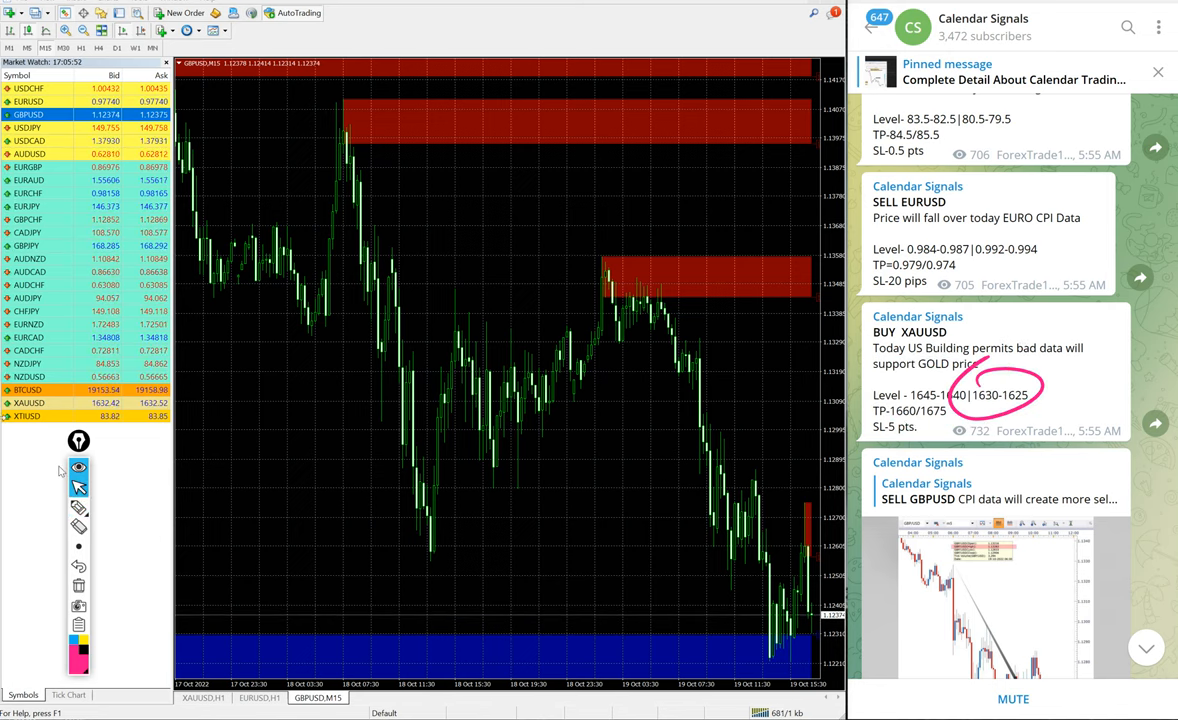
- Switch the chart window to the XAUUSD 15-minute gold chart with its red supply zones
{"action": "left_click", "coordinate": [28, 403]}
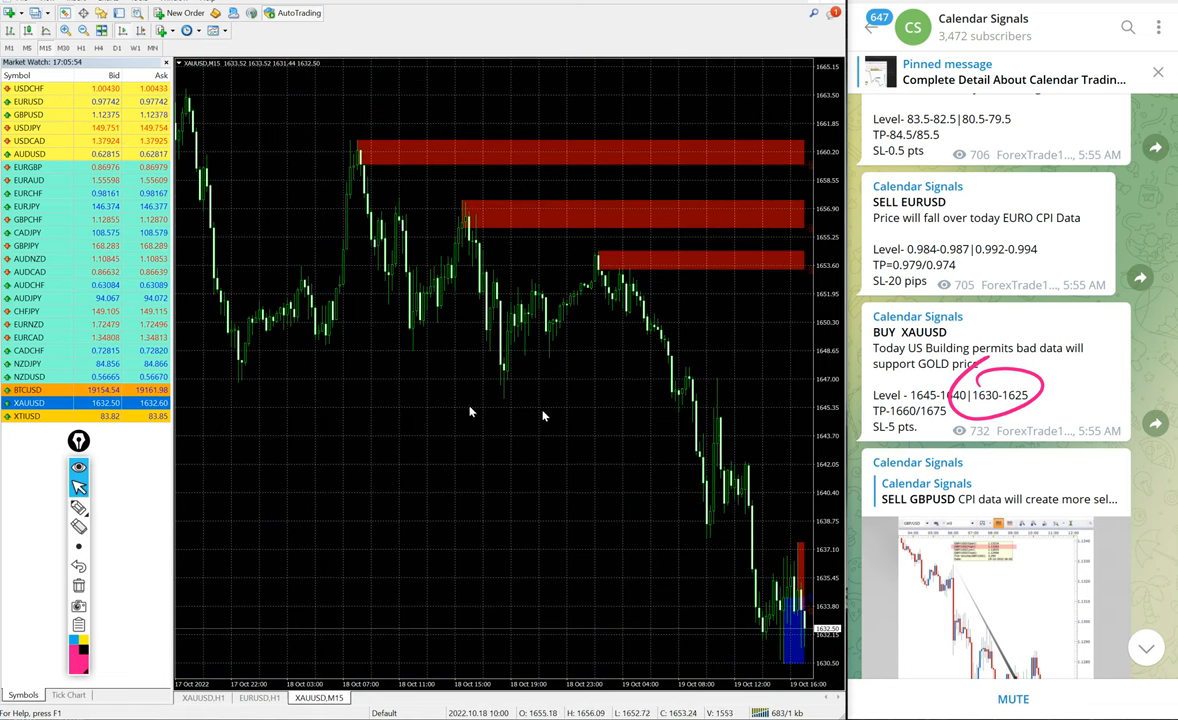
{"action": "mouse_move", "coordinate": [788, 368]}
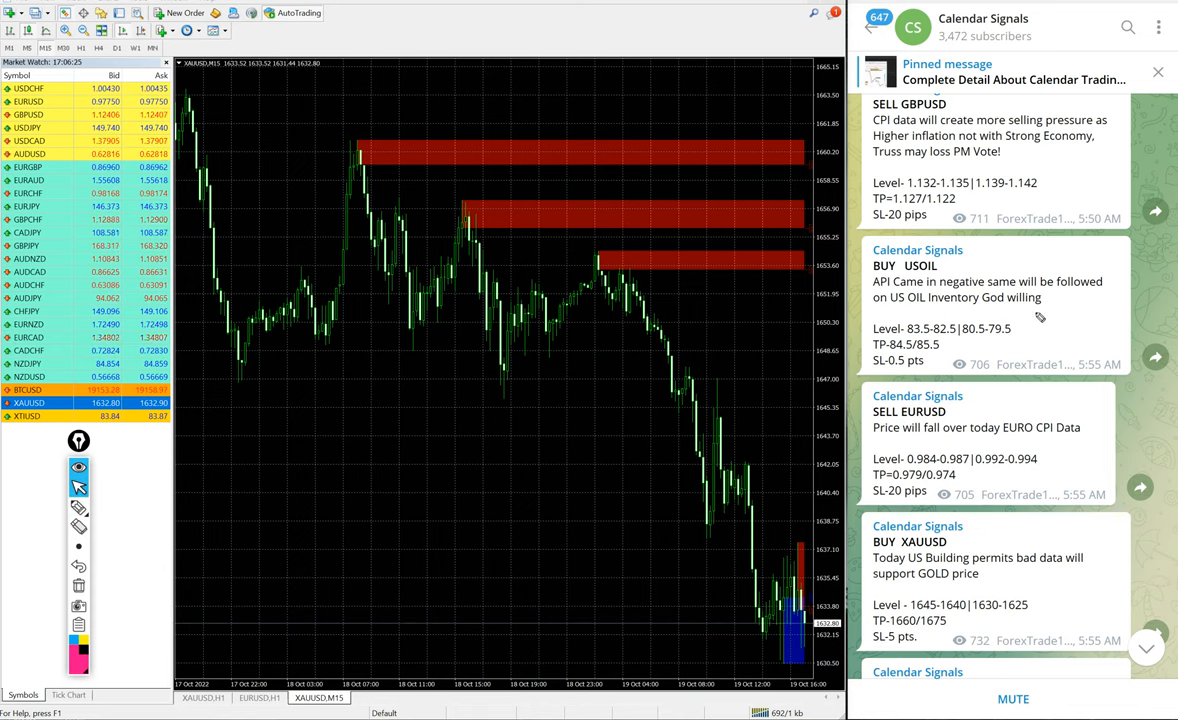
{"action": "mouse_move", "coordinate": [1050, 170]}
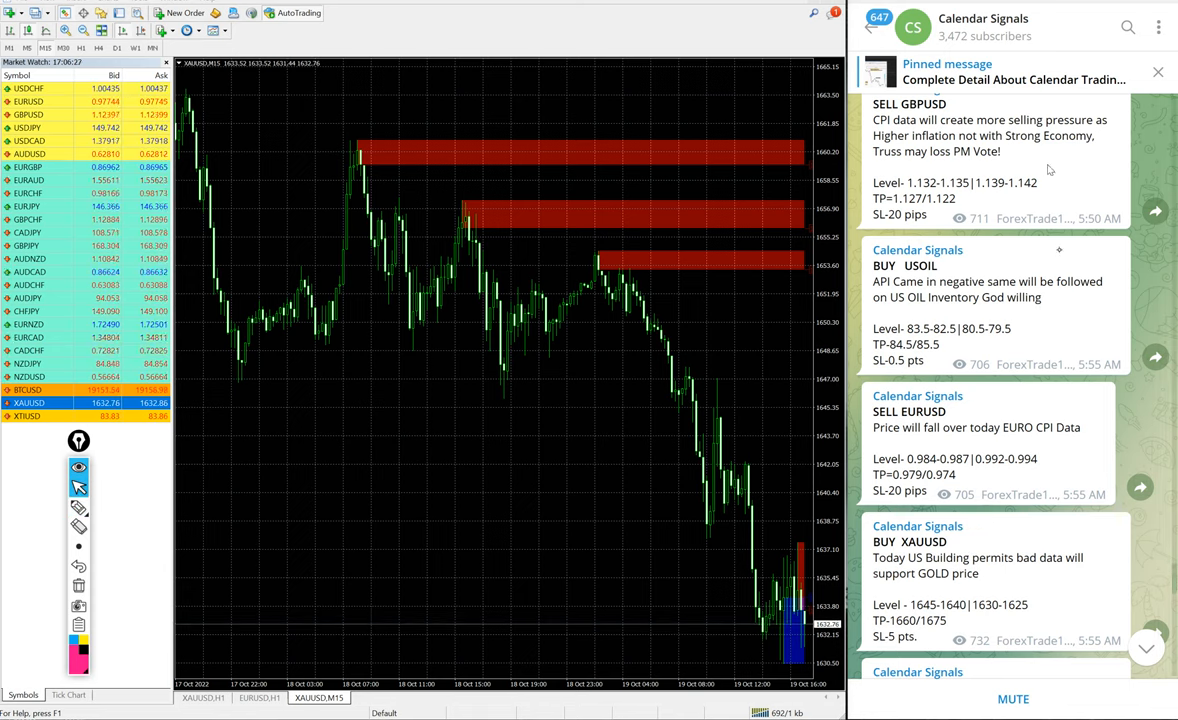
- Scroll the Calendar Signals posts to land on the SELL EURUSD 70-pip result screenshot
{"action": "scroll", "scroll_direction": "down", "scroll_amount": 3}
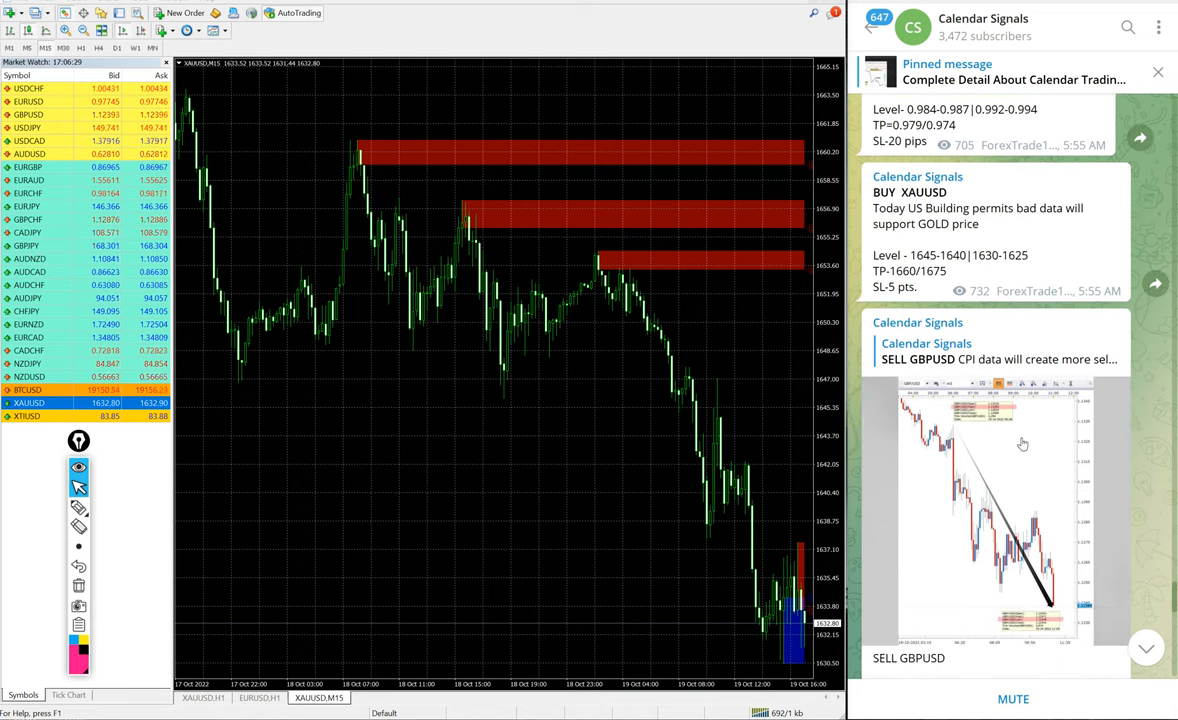
{"action": "scroll", "scroll_direction": "down", "scroll_amount": 3}
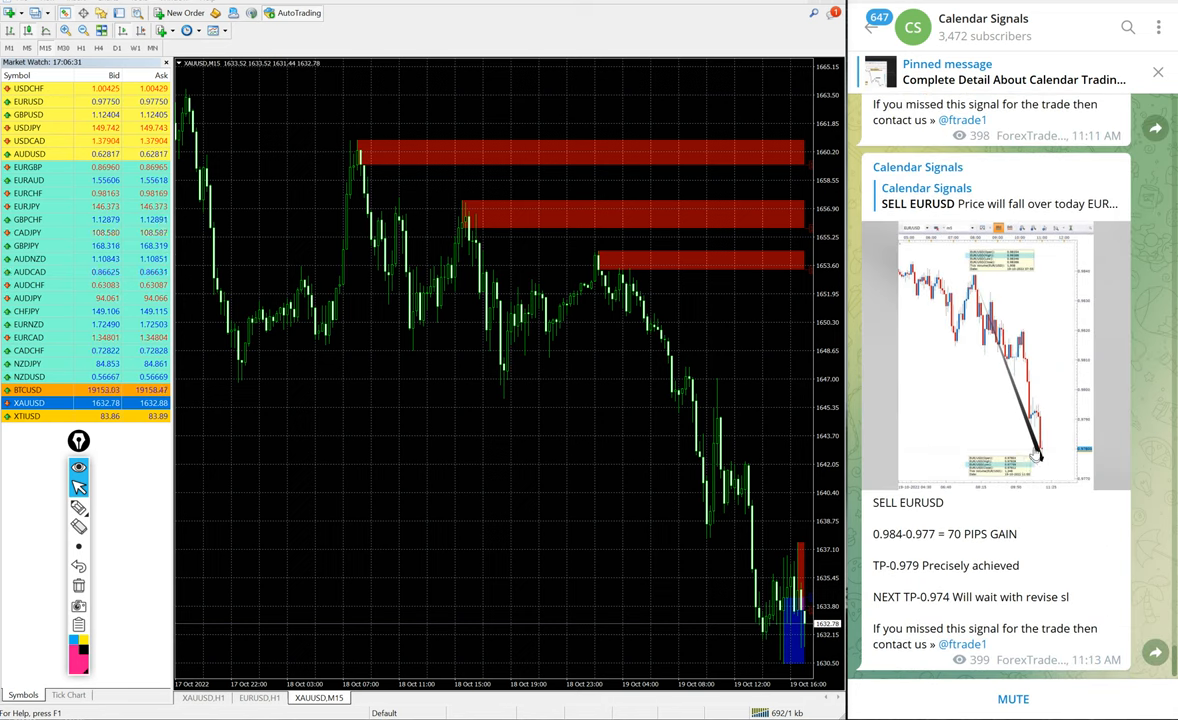
{"action": "scroll", "scroll_direction": "up", "scroll_amount": 3}
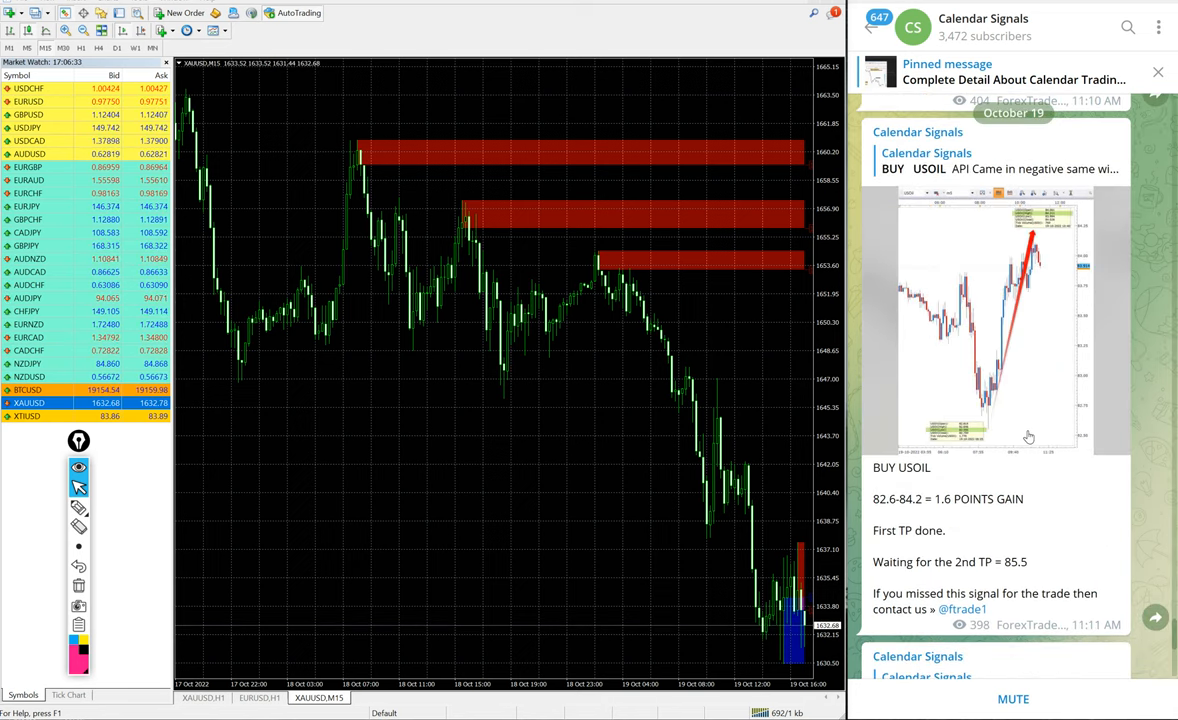
{"action": "scroll", "scroll_direction": "up", "scroll_amount": 3}
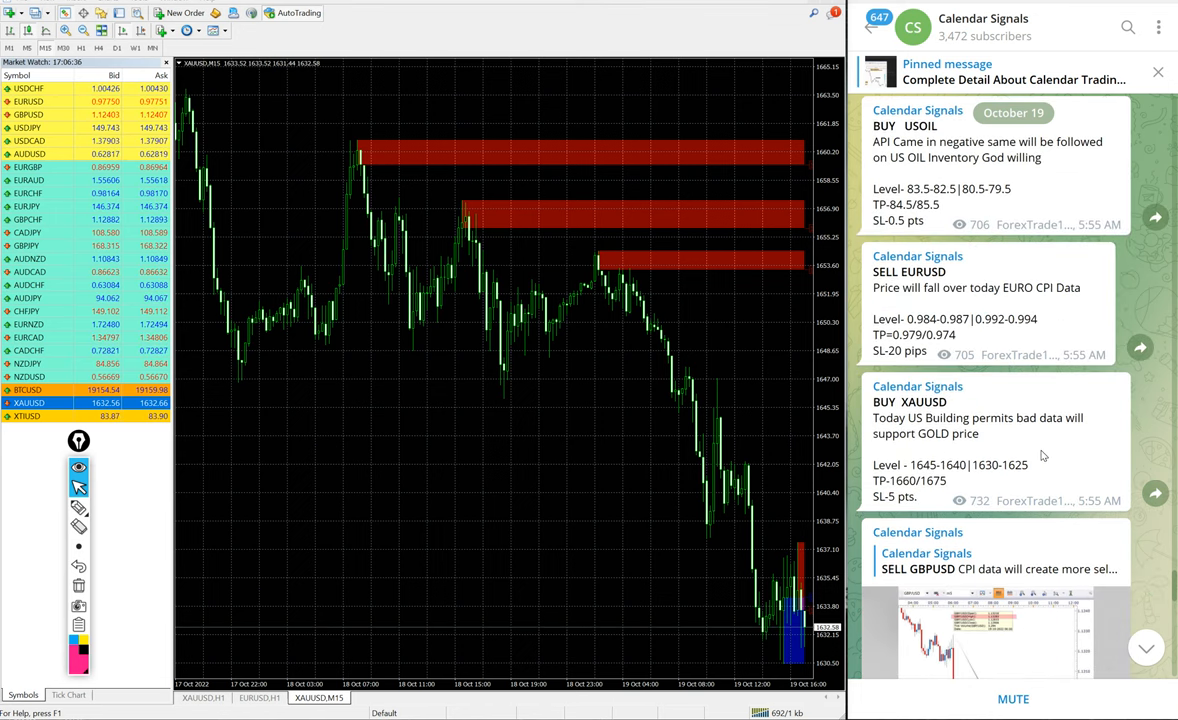
{"action": "scroll", "scroll_direction": "up", "scroll_amount": 3}
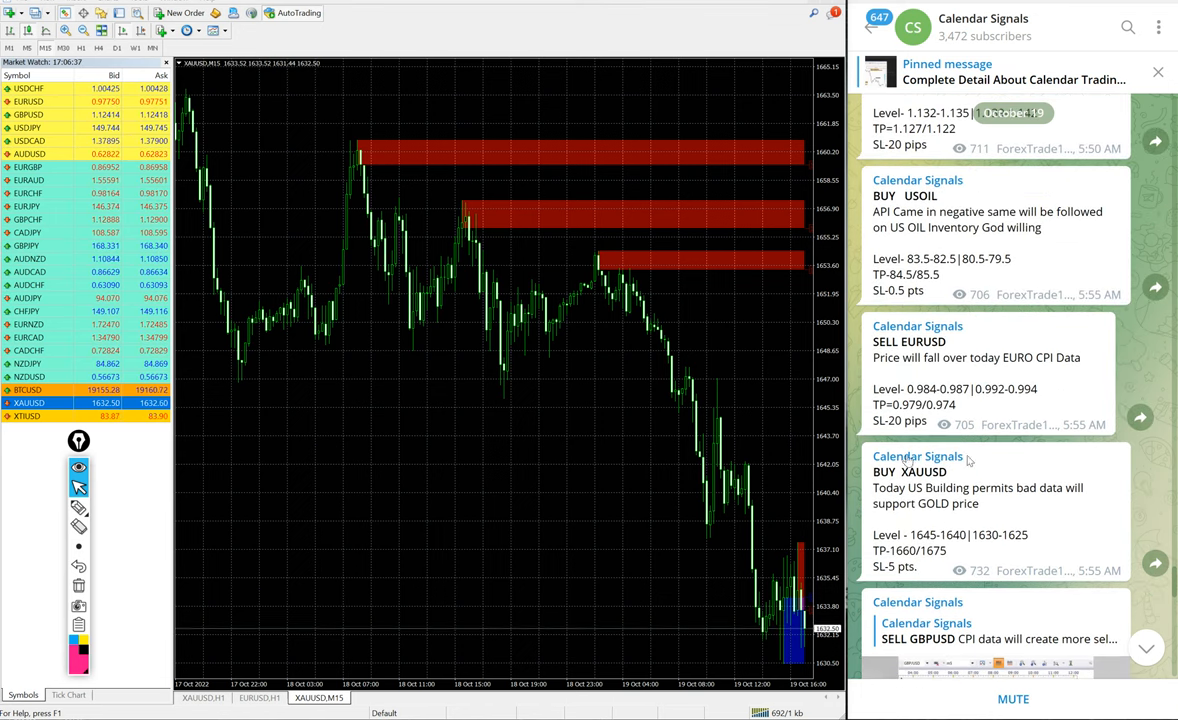
{"action": "scroll", "scroll_direction": "up", "scroll_amount": 3}
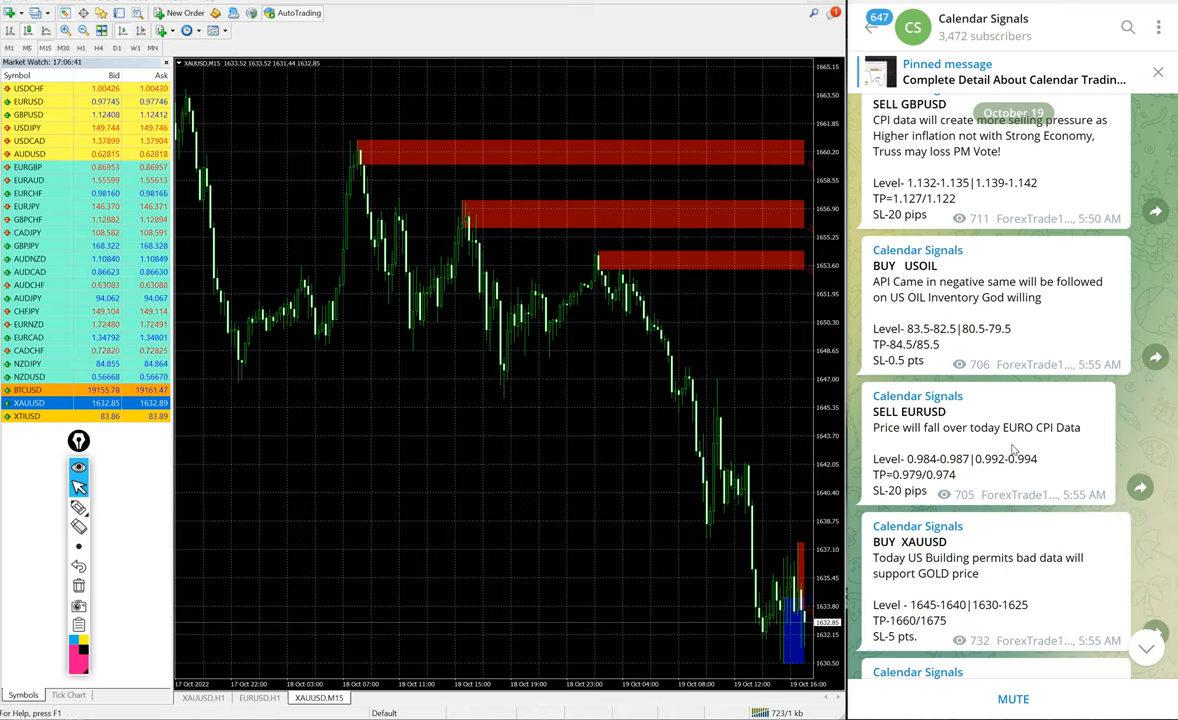
{"action": "scroll", "scroll_direction": "down", "scroll_amount": 3}
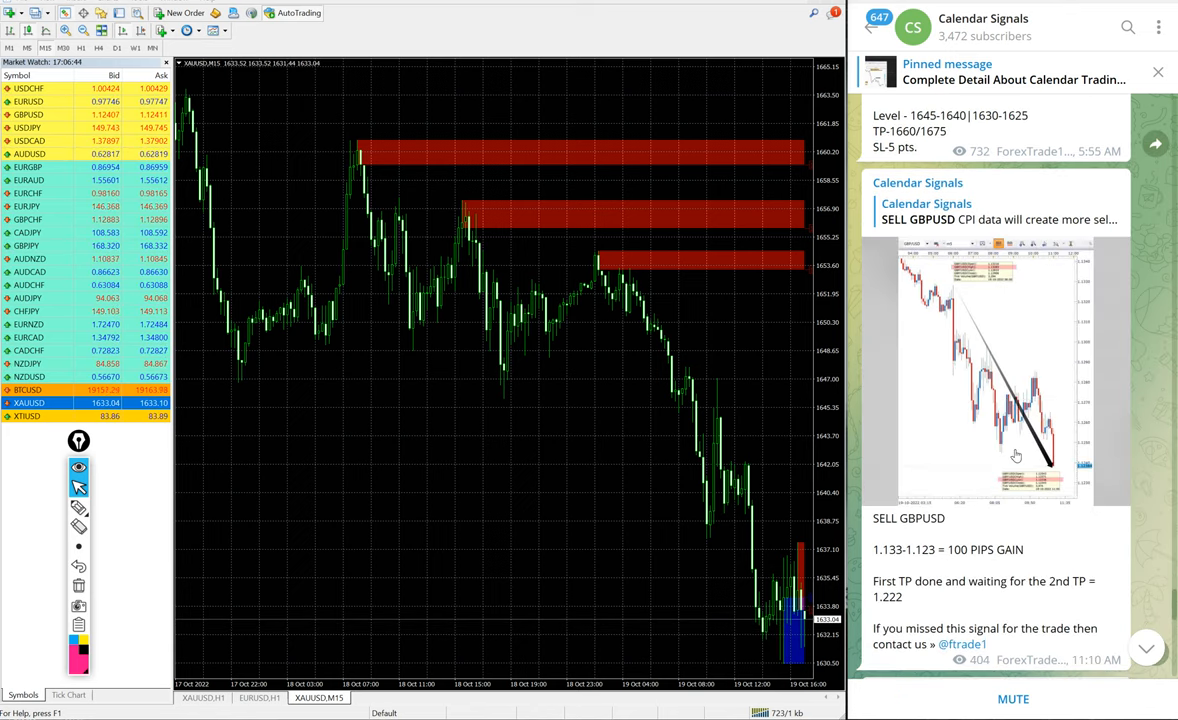
{"action": "scroll", "scroll_direction": "down", "scroll_amount": 3}
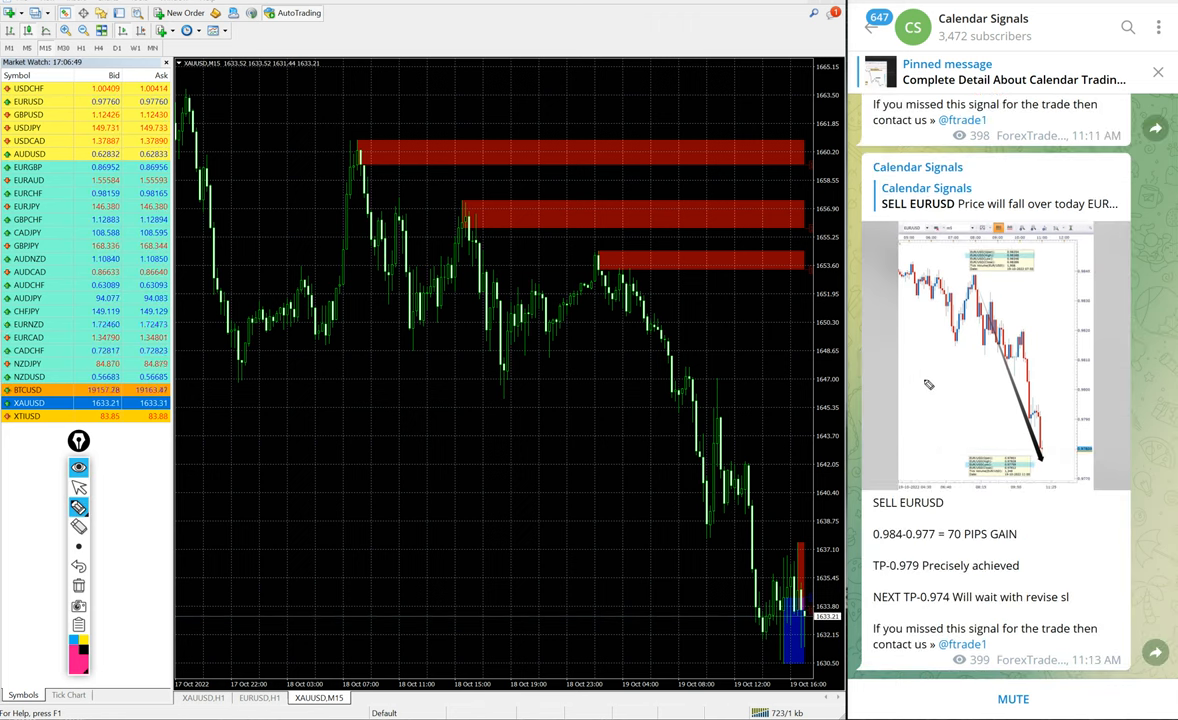
{"action": "mouse_move", "coordinate": [483, 478]}
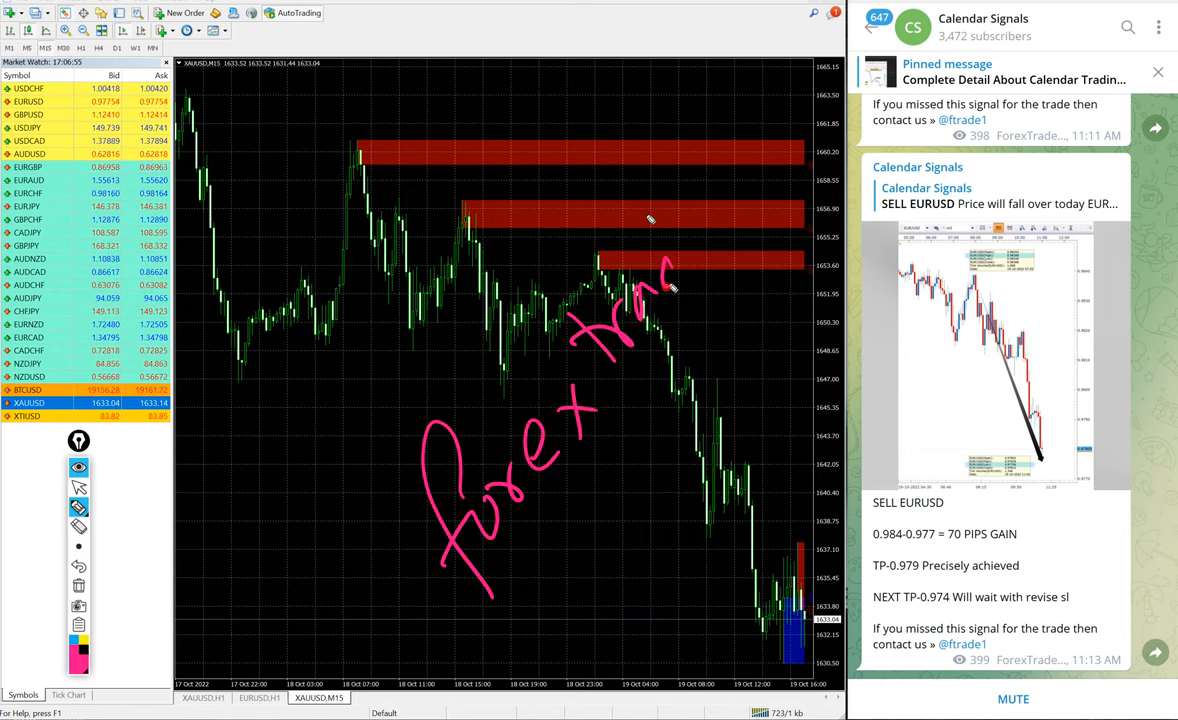
{"action": "left_click_drag", "start_coordinate": [670, 290], "coordinate": [870, 90]}
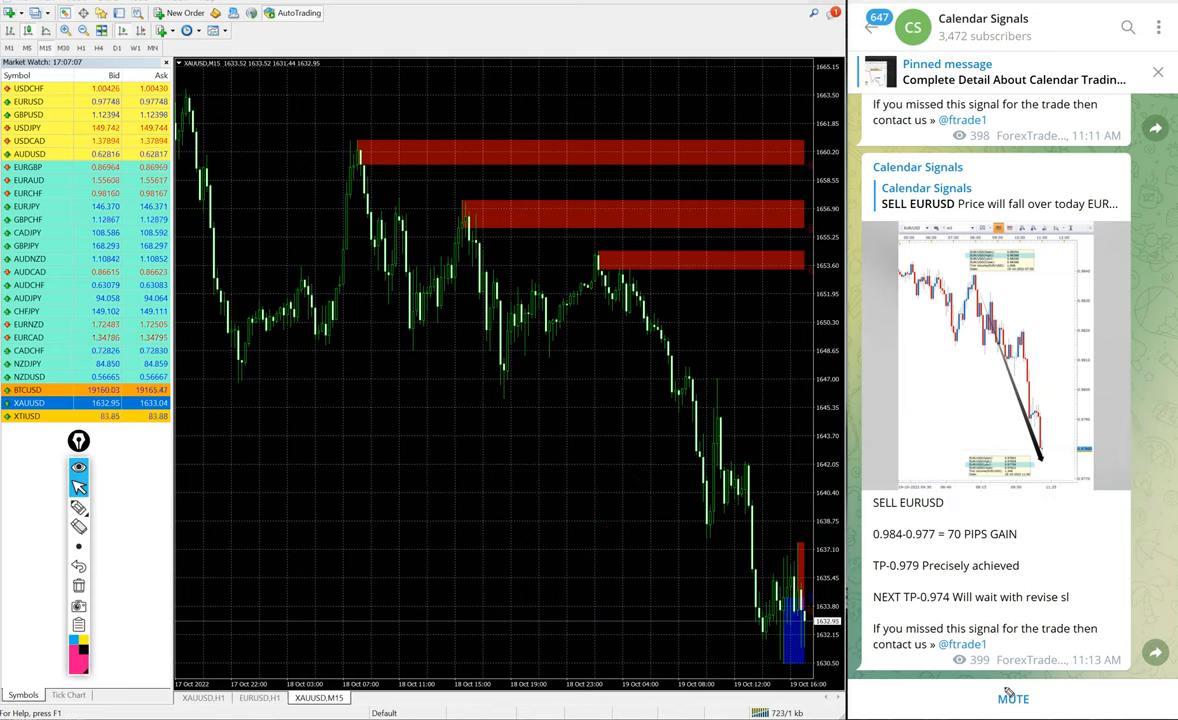
{"action": "mouse_move", "coordinate": [1037, 137]}
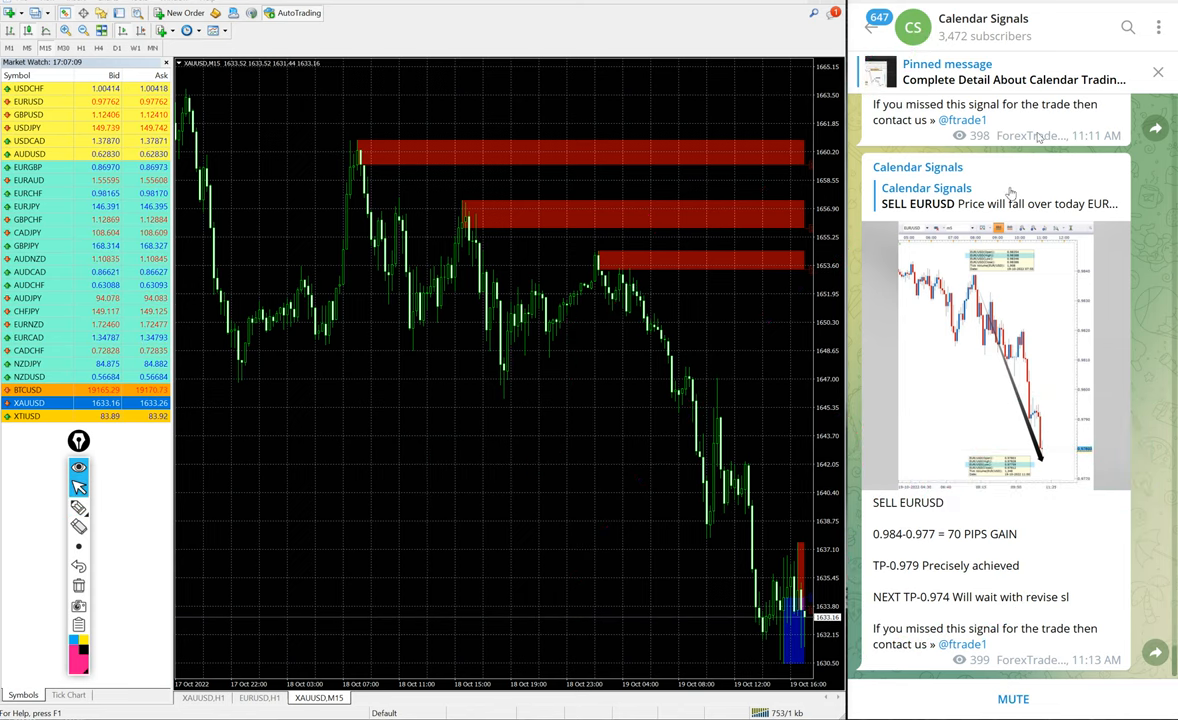